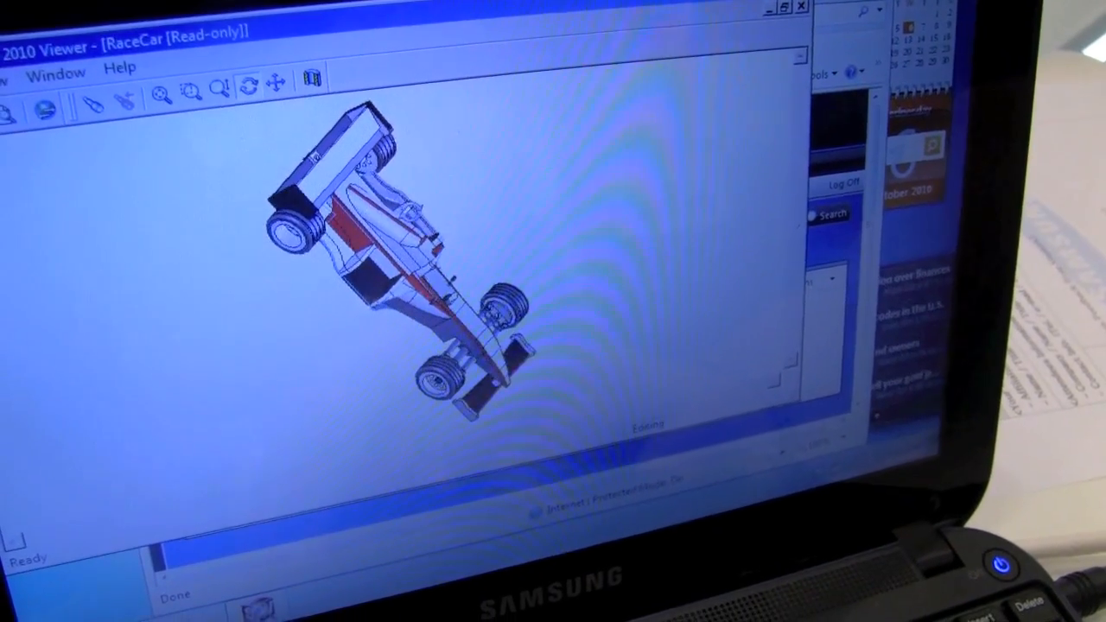
# Step: Spin the race car with the Rotate tool to a top-down, near-vertical orientation
pyautogui.moveTo(388, 259); pyautogui.dragTo(363, 216)
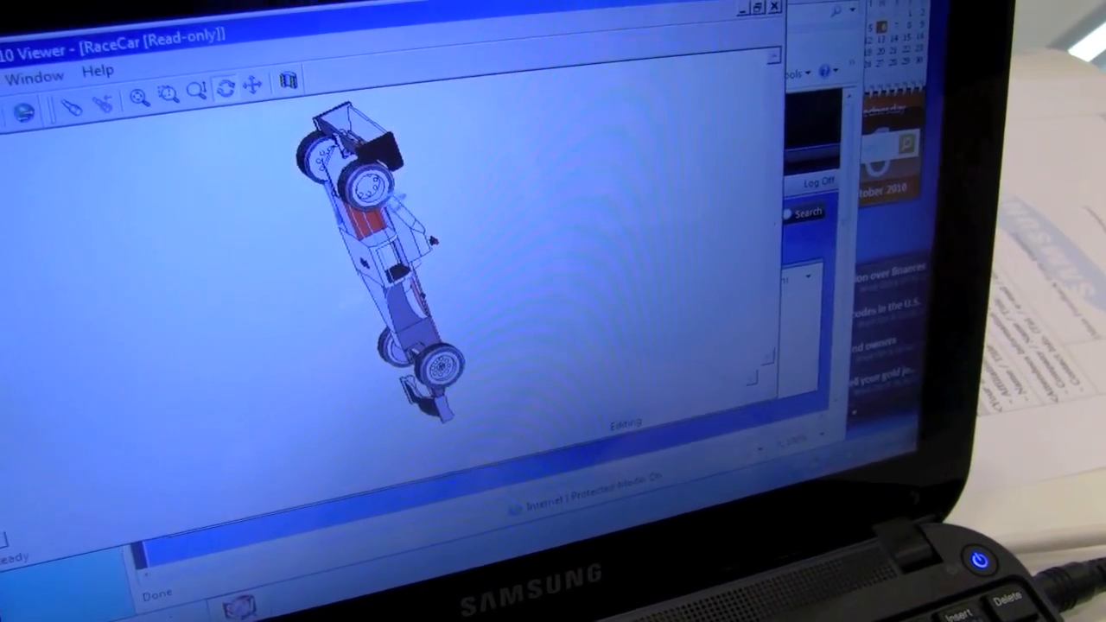